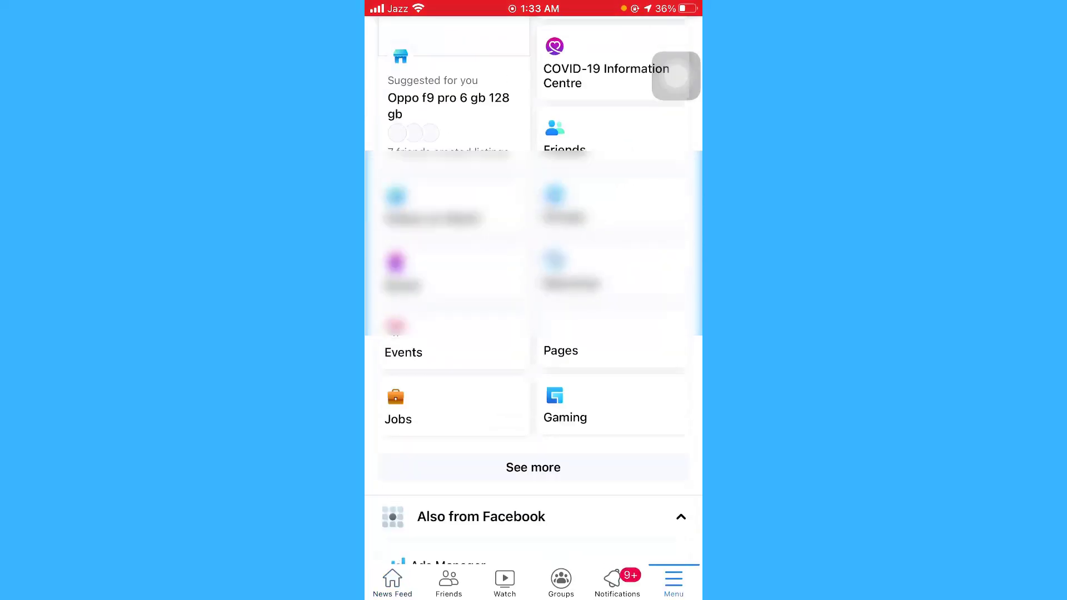
Step: Scroll the Menu tab down toward the Settings & privacy entry
scroll("down", 3)
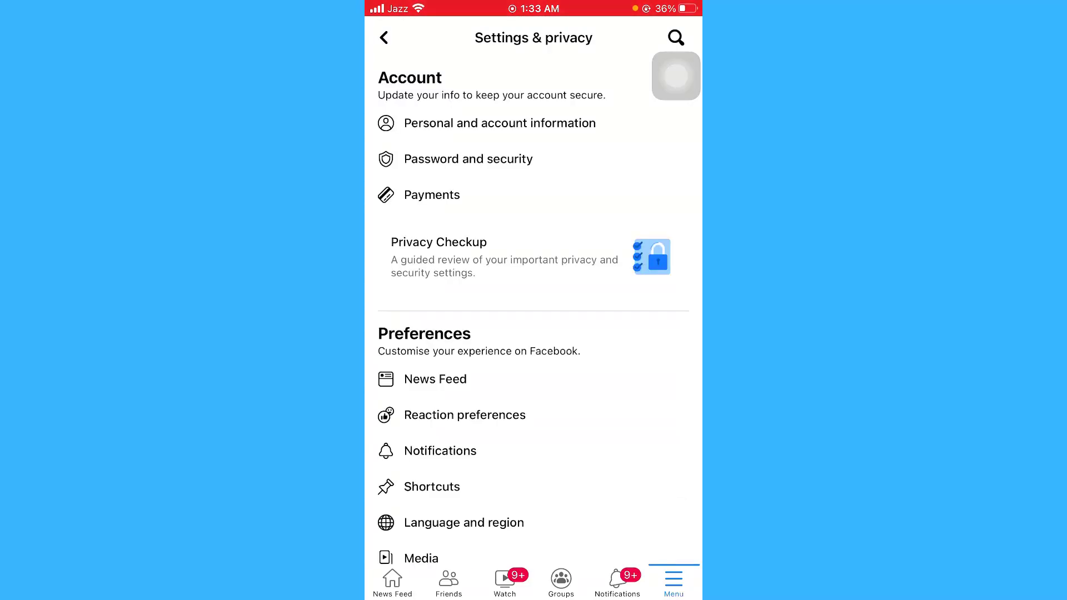
Step: Scroll Settings & privacy down to the Your information section with Activity log
scroll("down", 3)
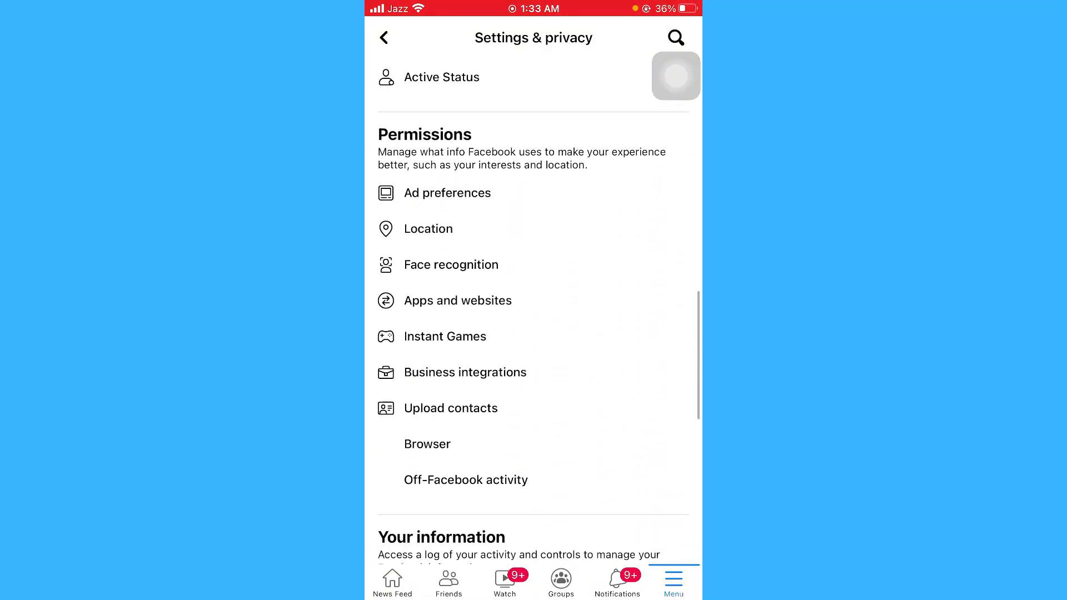
scroll("down", 3)
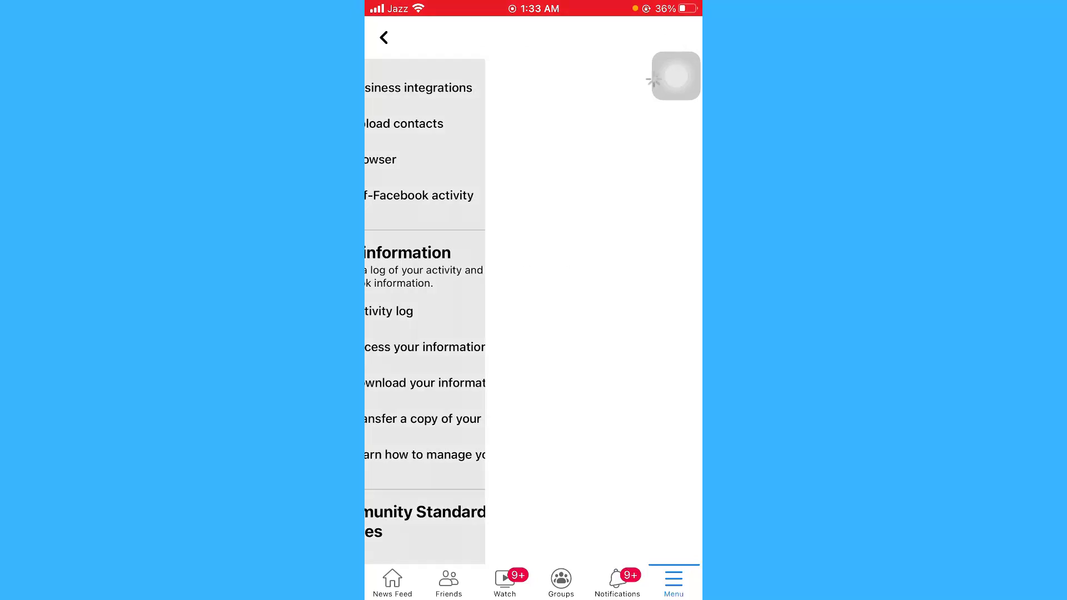
Step: Enter the Activity log, dismiss its welcome card and scroll to the Connections section
left_click(389, 311)
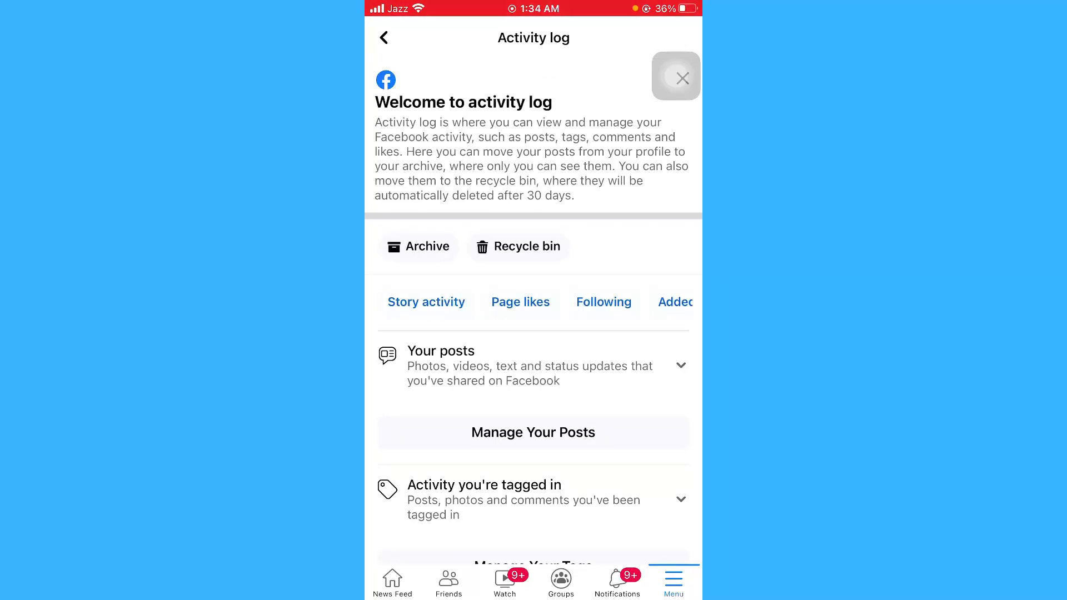
left_click(674, 76)
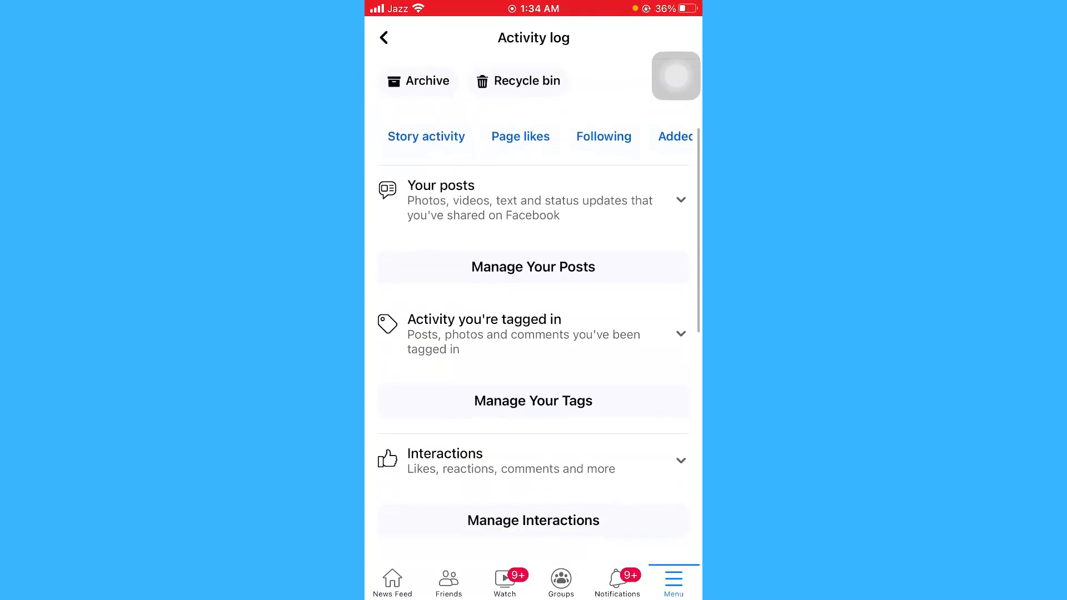
scroll("down", 3)
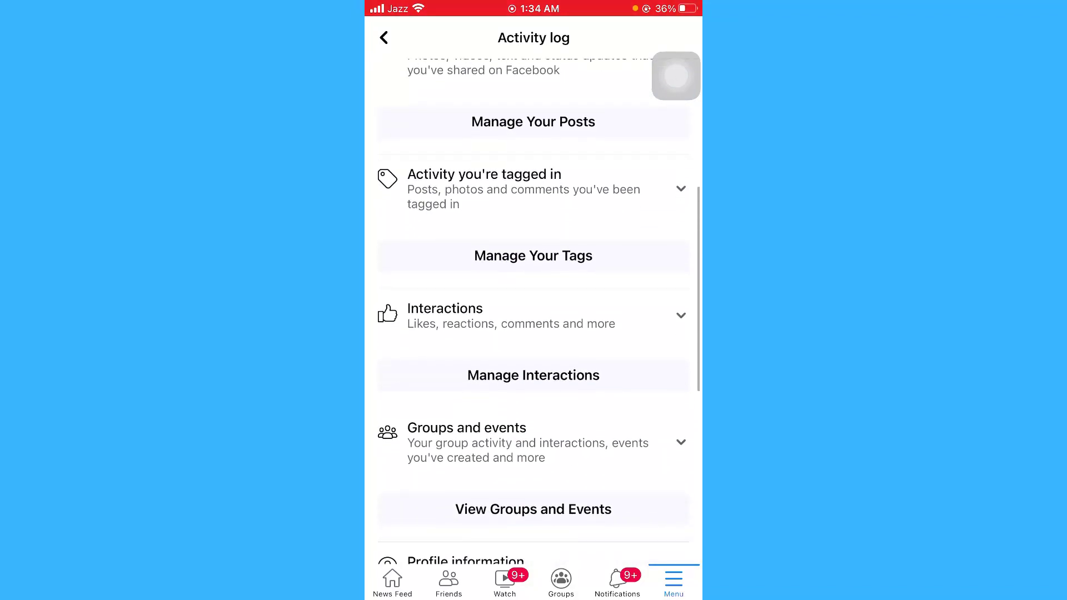
scroll("down", 3)
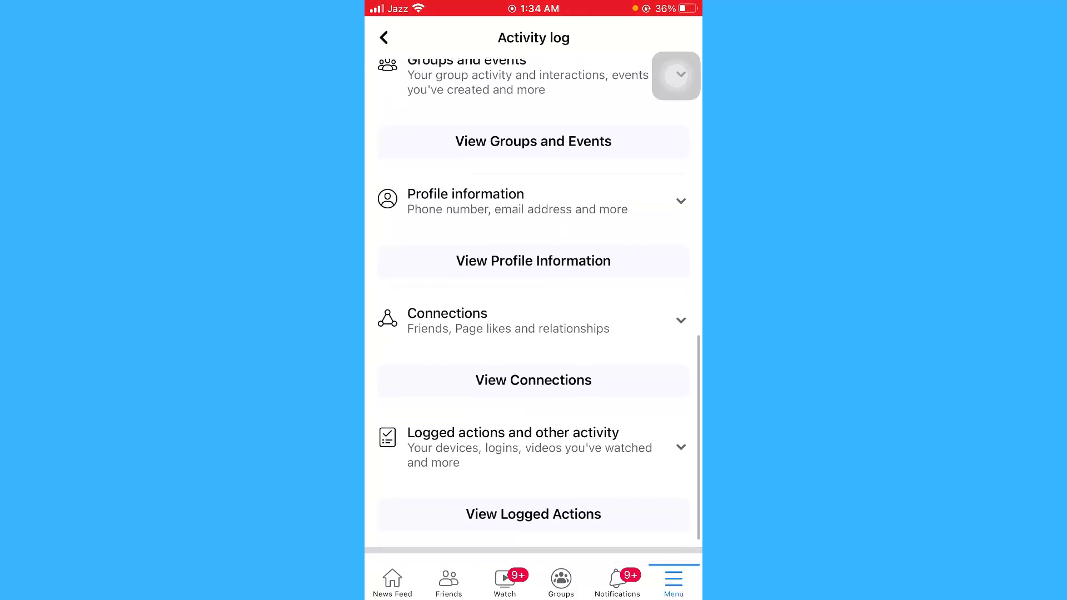
Step: Expand Connections to list Added friends, Removed friends and Sent friend requests
left_click(681, 320)
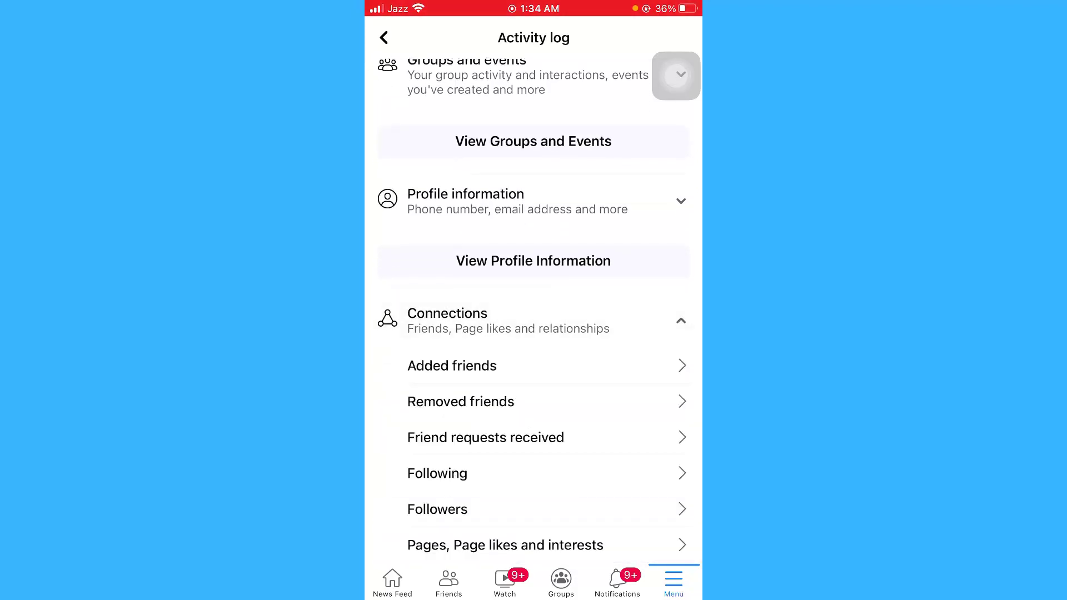
scroll("down", 3)
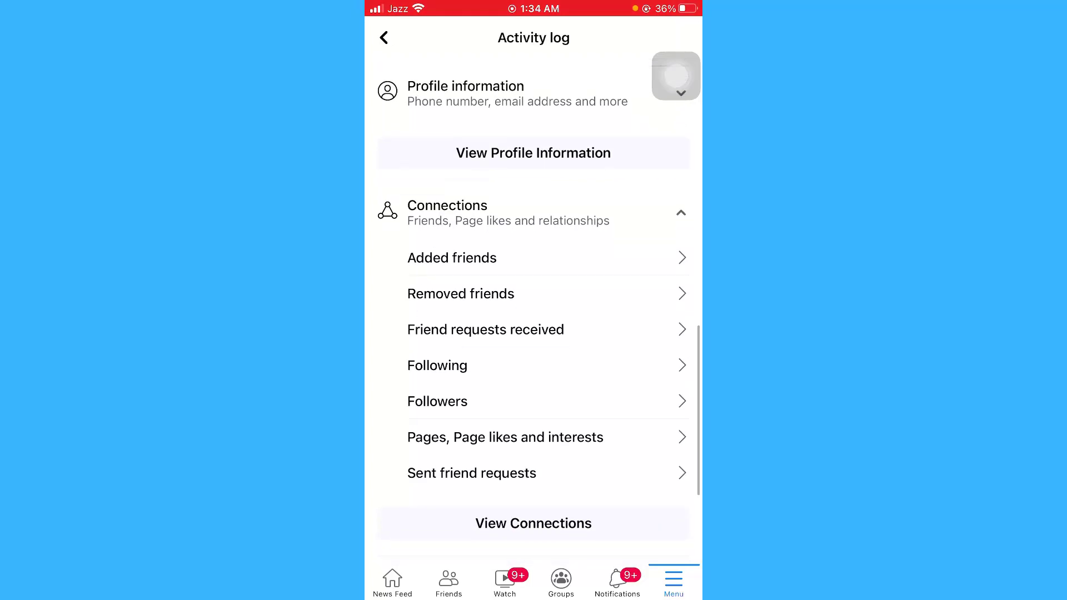
scroll("down", 3)
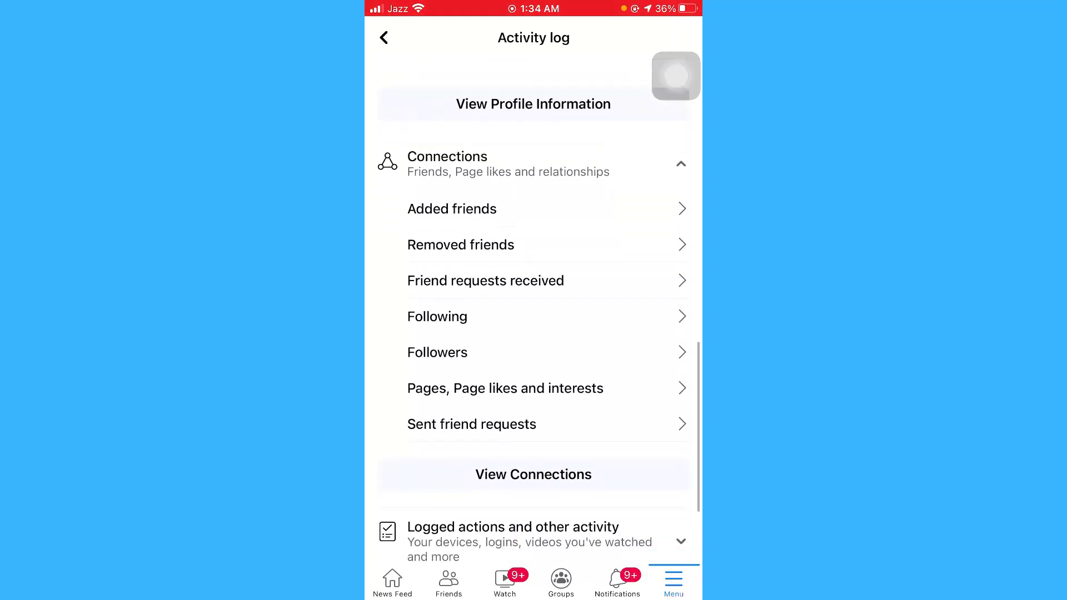